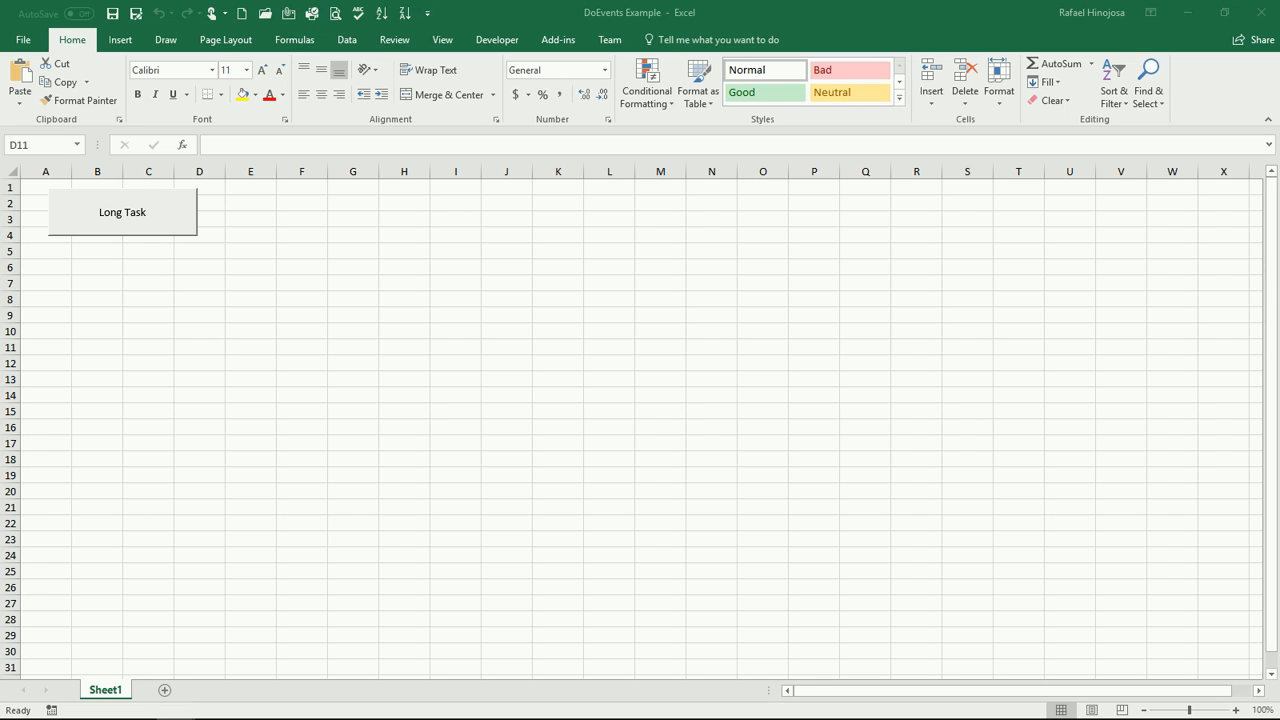
{"action": "mouse_move", "coordinate": [643, 422]}
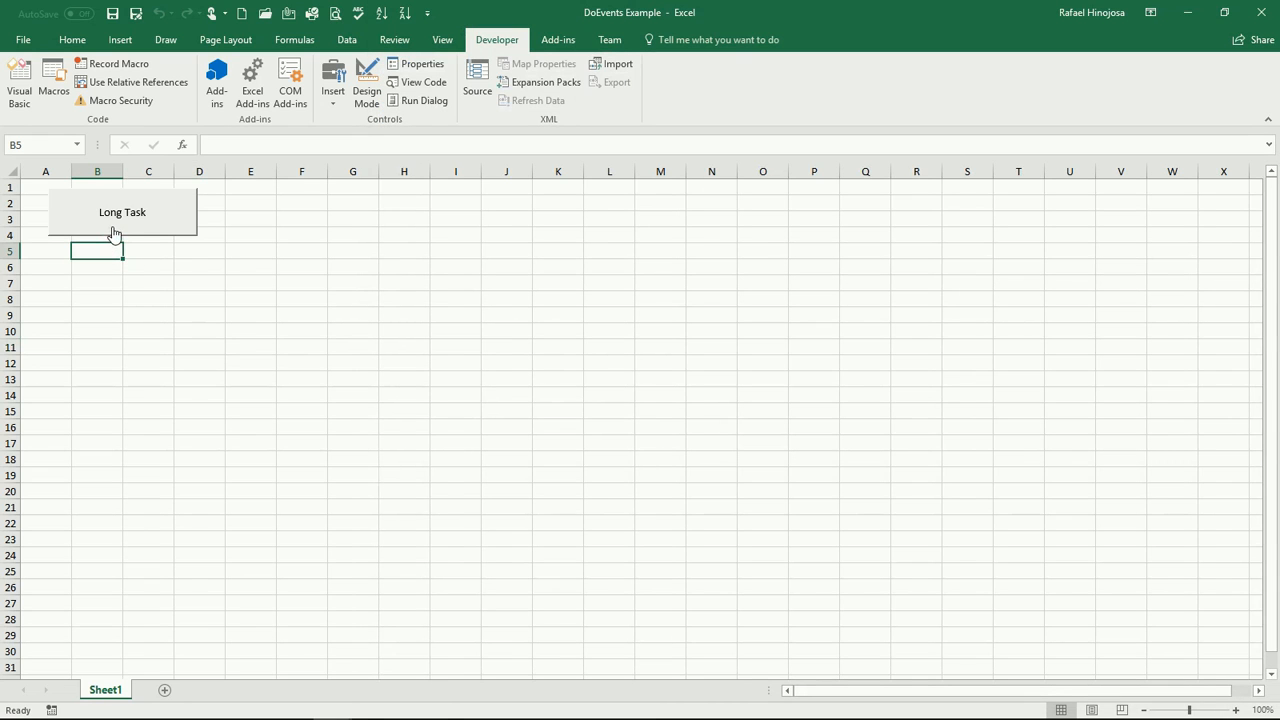
Run the Long Task macro twice to 6000, trying to select cells like D16 mid-run.
{"action": "left_click", "coordinate": [122, 212]}
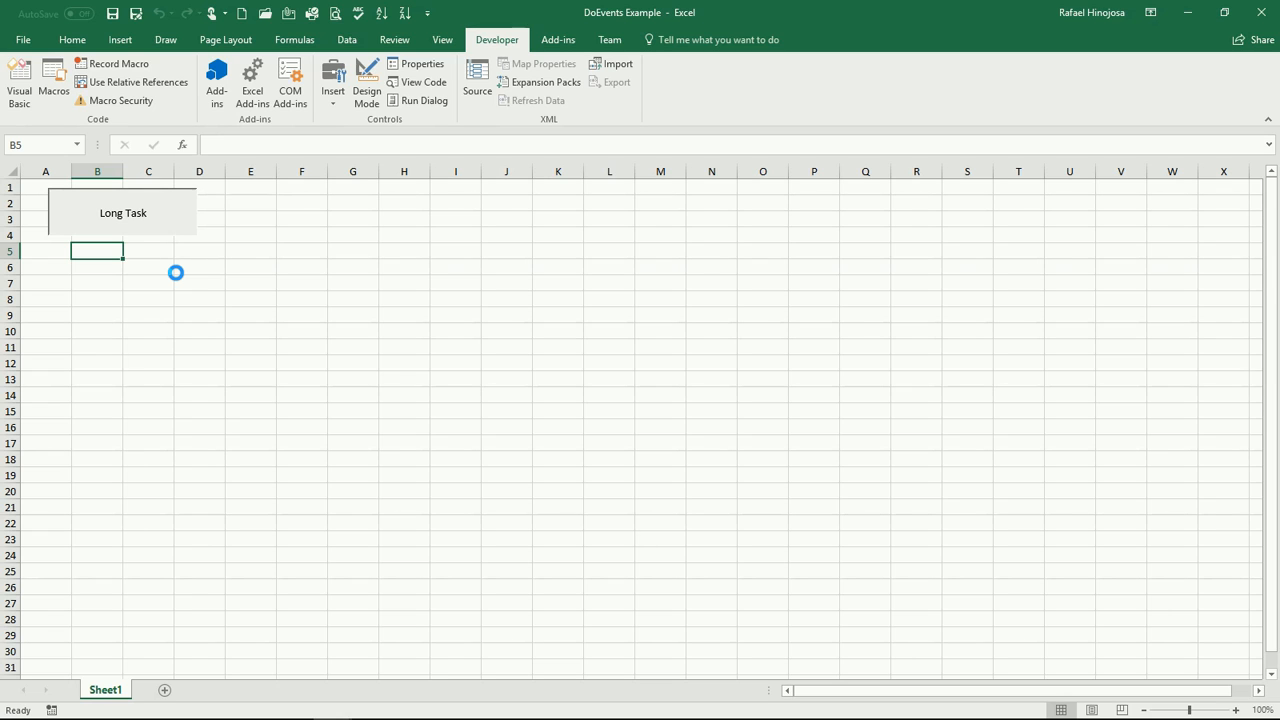
{"action": "left_click", "coordinate": [123, 212]}
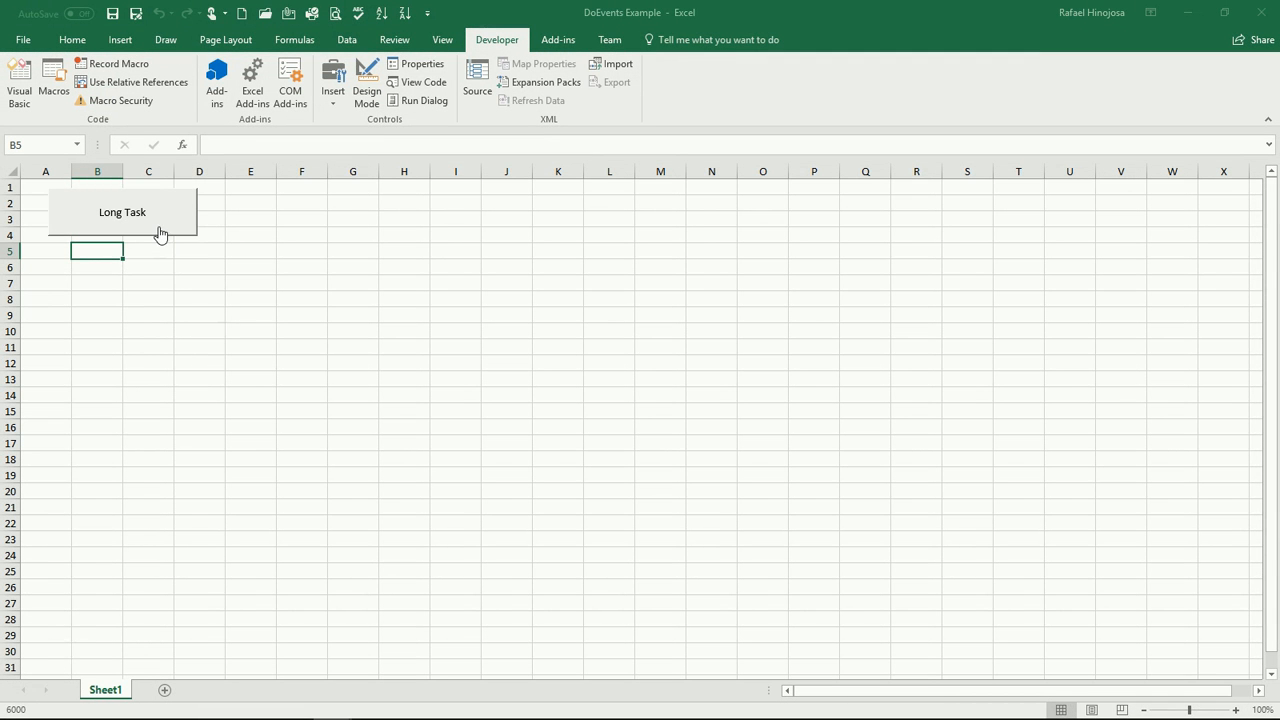
{"action": "left_click", "coordinate": [122, 212]}
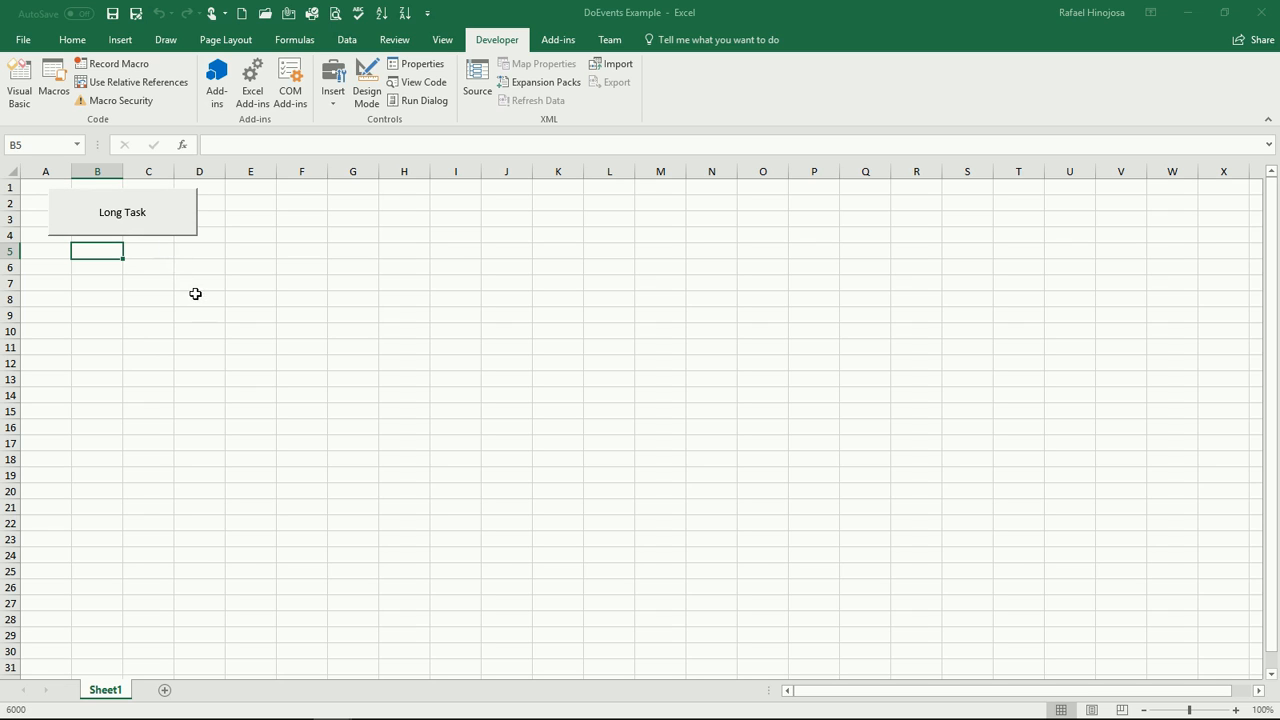
{"action": "mouse_move", "coordinate": [160, 238]}
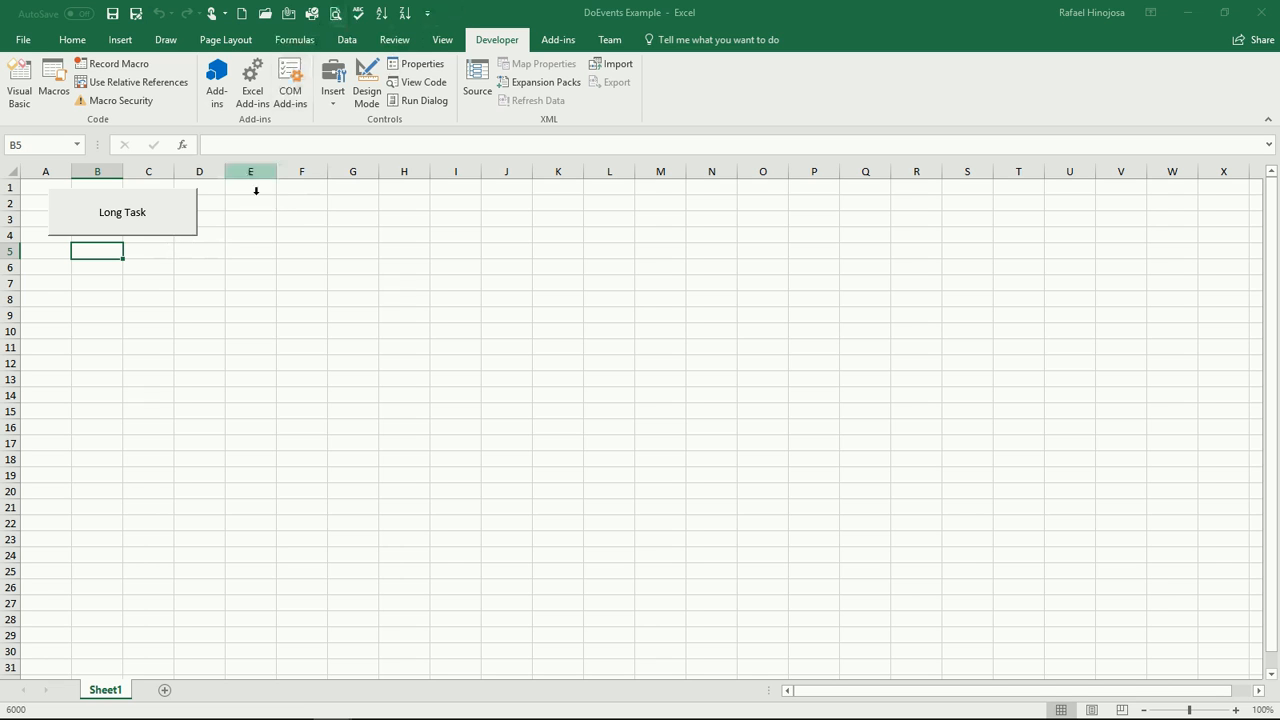
{"action": "left_click", "coordinate": [122, 212]}
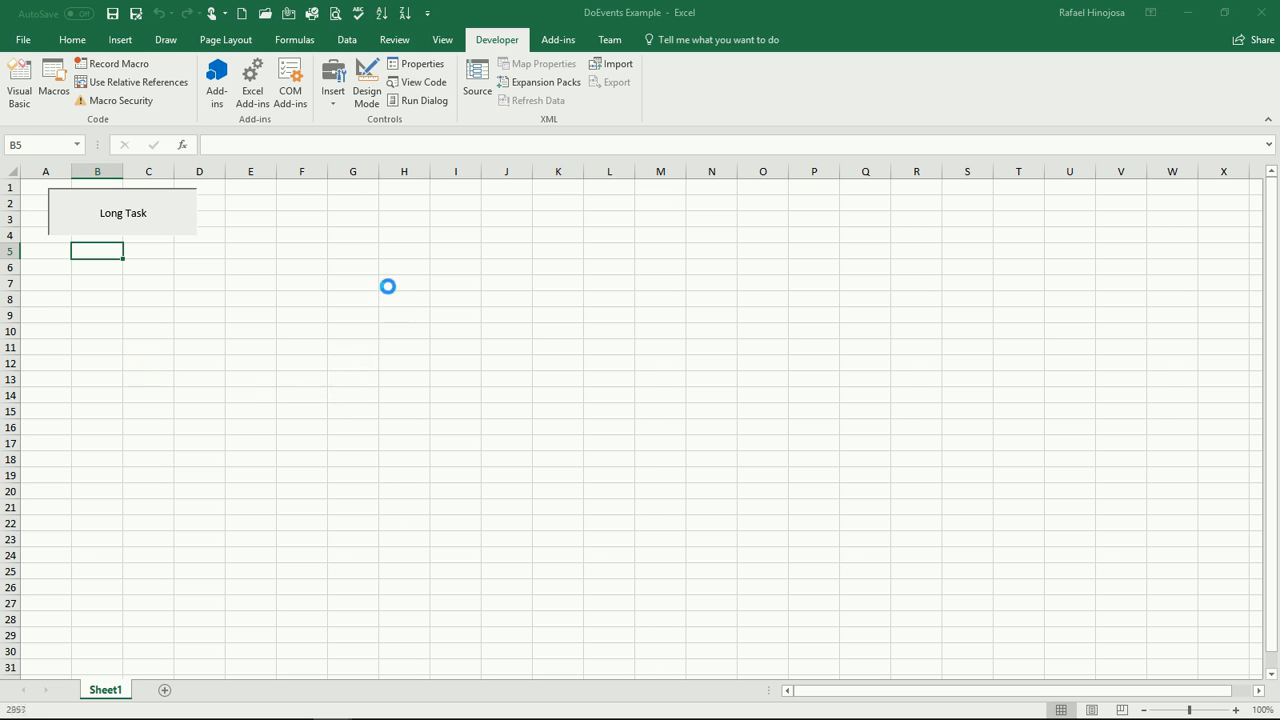
{"action": "left_click", "coordinate": [199, 427]}
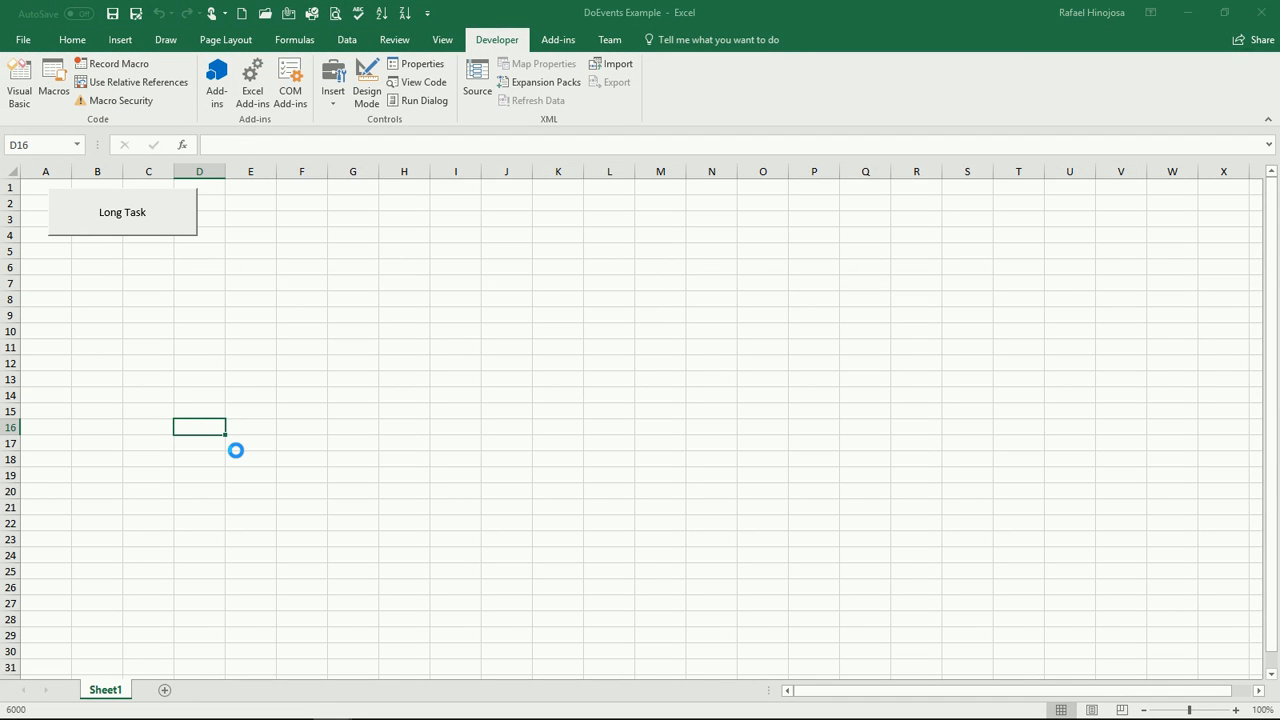
{"action": "mouse_move", "coordinate": [278, 389]}
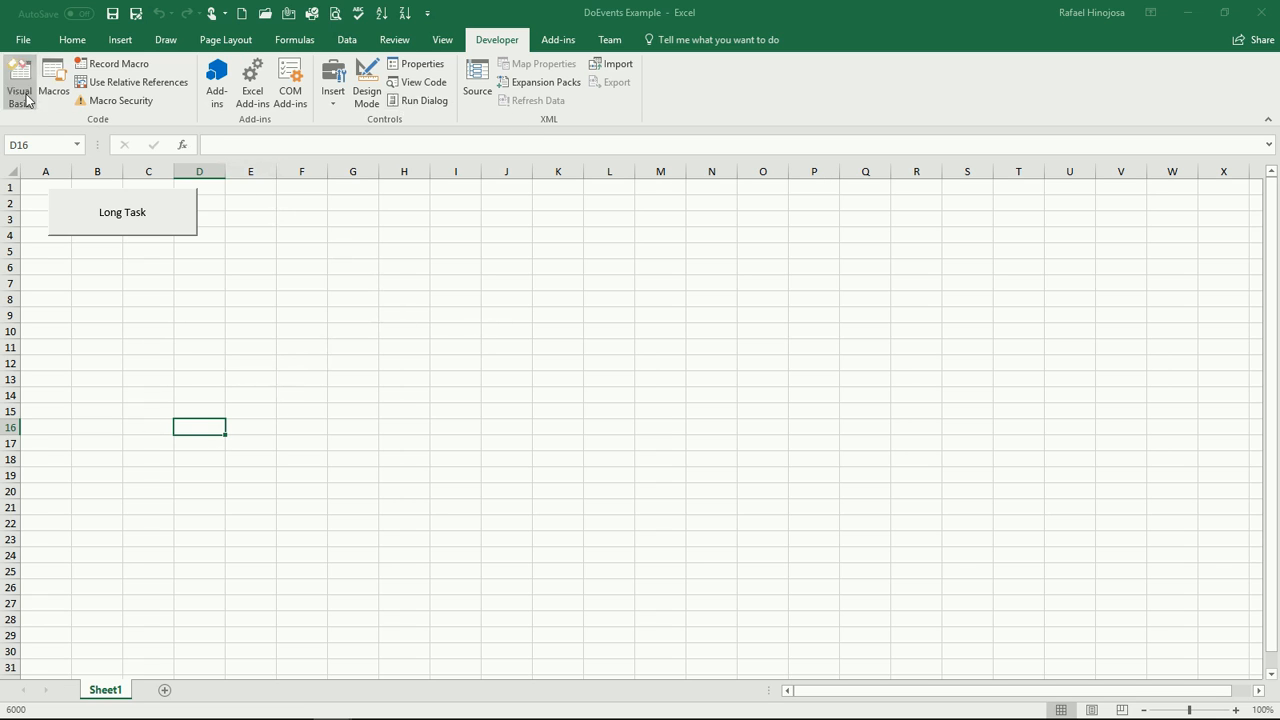
{"action": "left_click", "coordinate": [19, 81]}
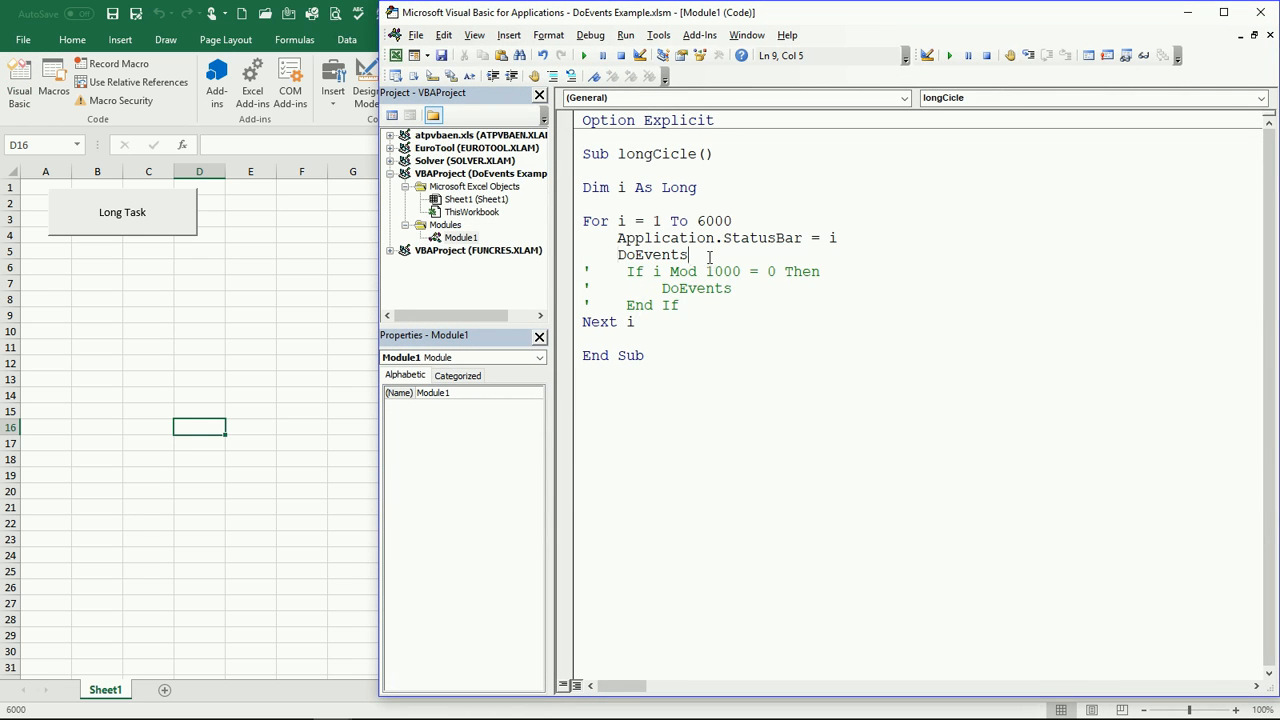
{"action": "left_click", "coordinate": [715, 302]}
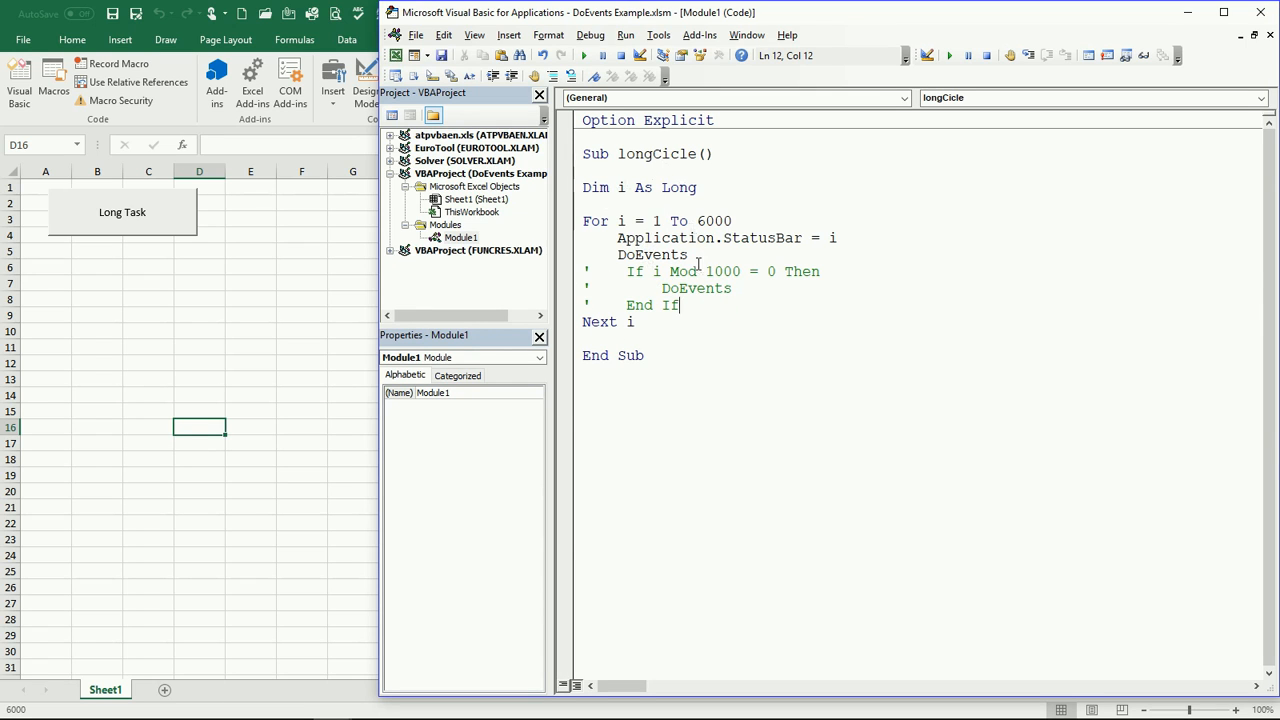
{"action": "mouse_move", "coordinate": [105, 259]}
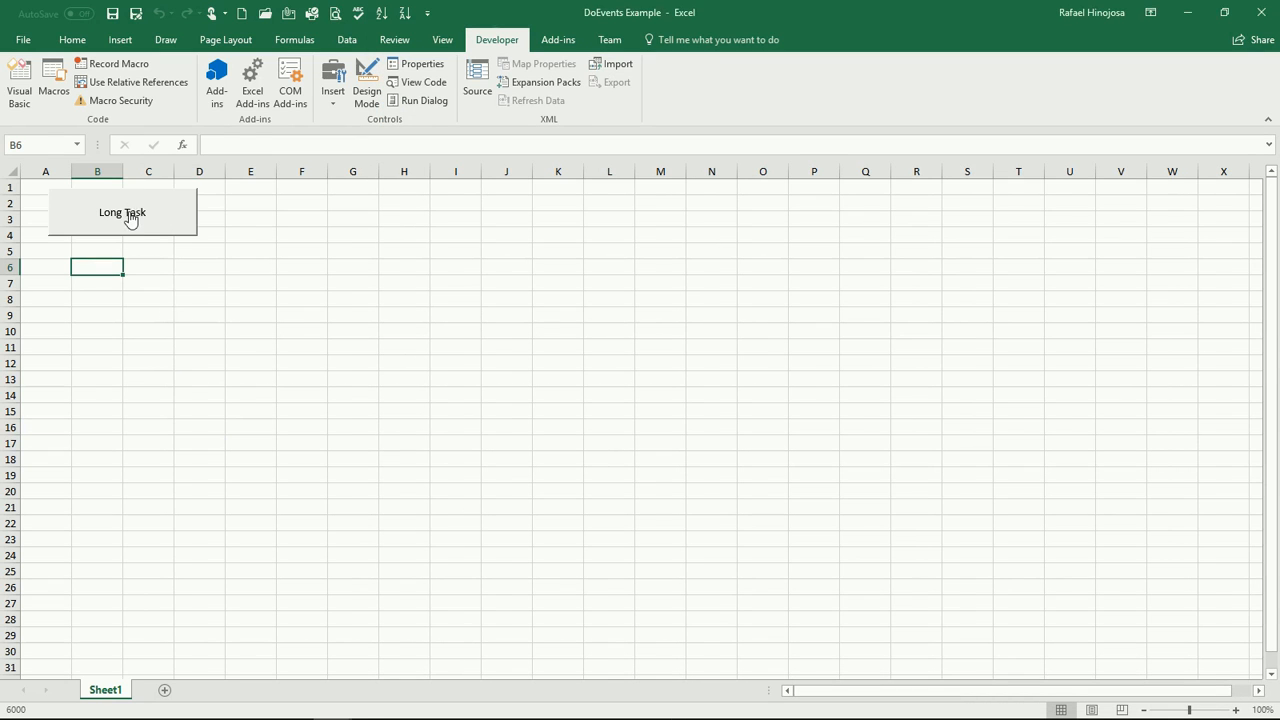
Run the Long Task macro again with DoEvents active, counting to 6000.
{"action": "left_click", "coordinate": [122, 212]}
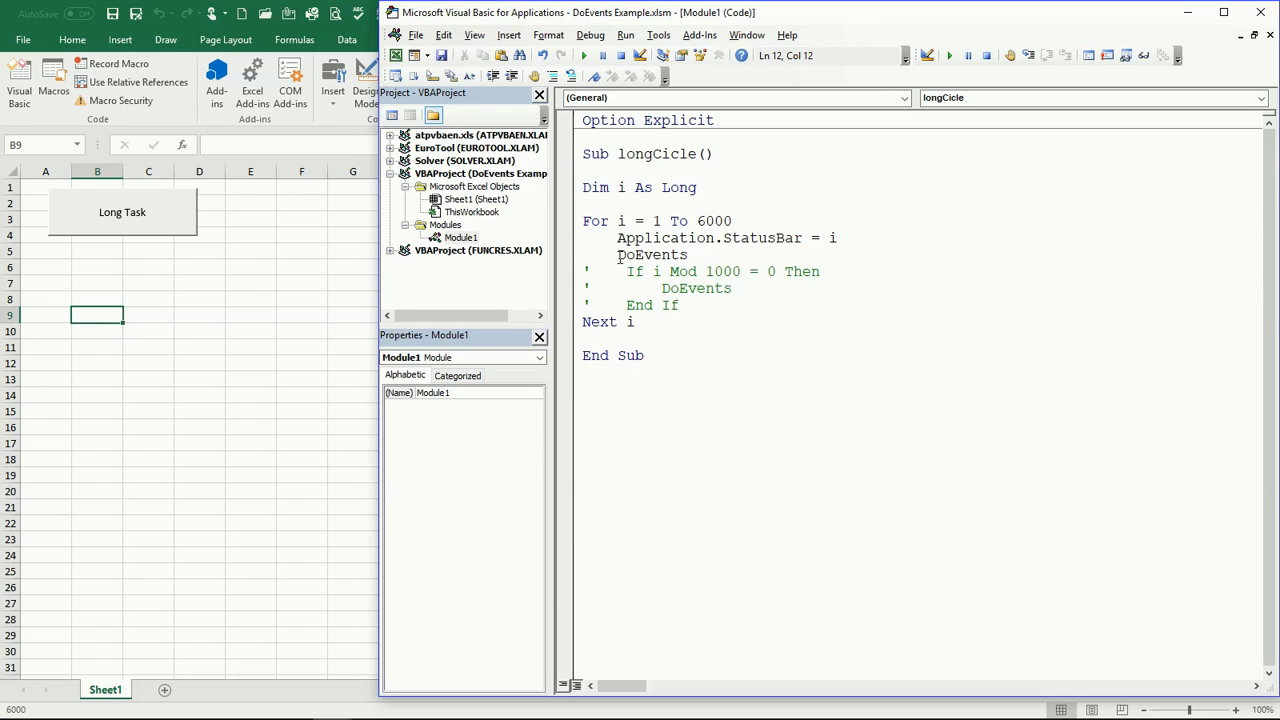
Place the cursor on longCicle's per-iteration DoEvents line to comment it out.
{"action": "left_click", "coordinate": [685, 257]}
{"action": "type", "text": "'"}
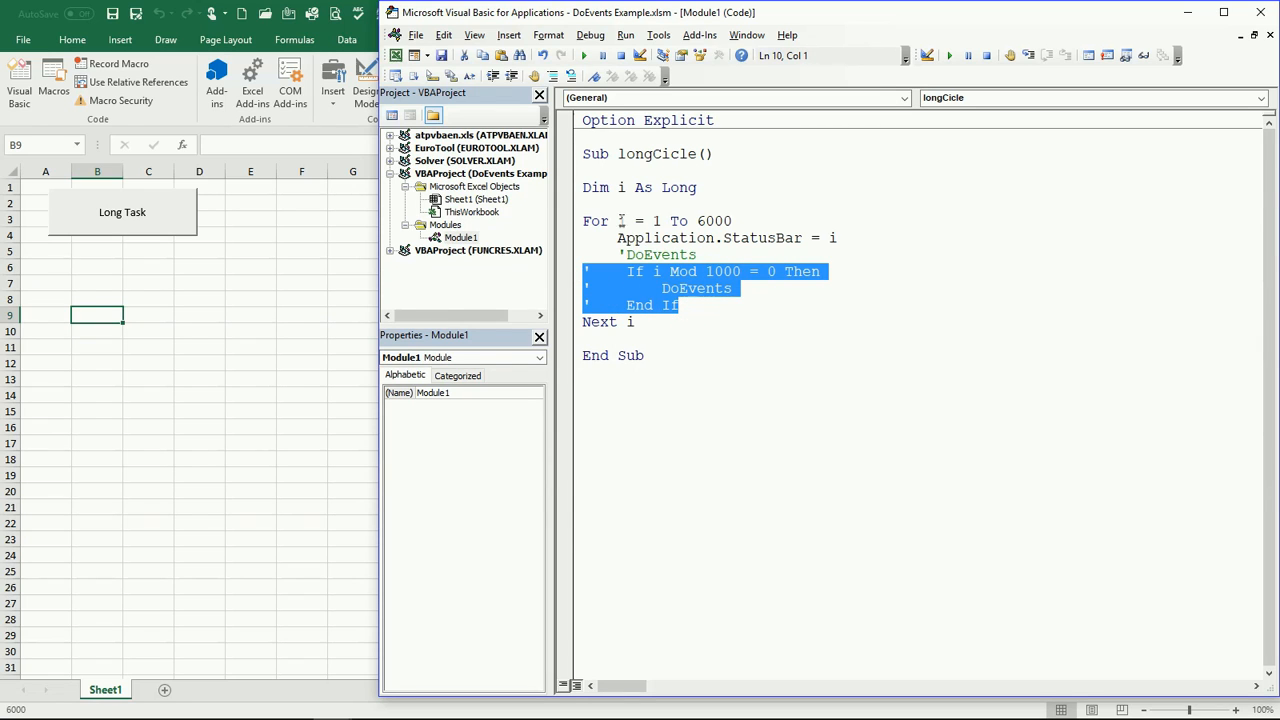
{"action": "mouse_move", "coordinate": [616, 297]}
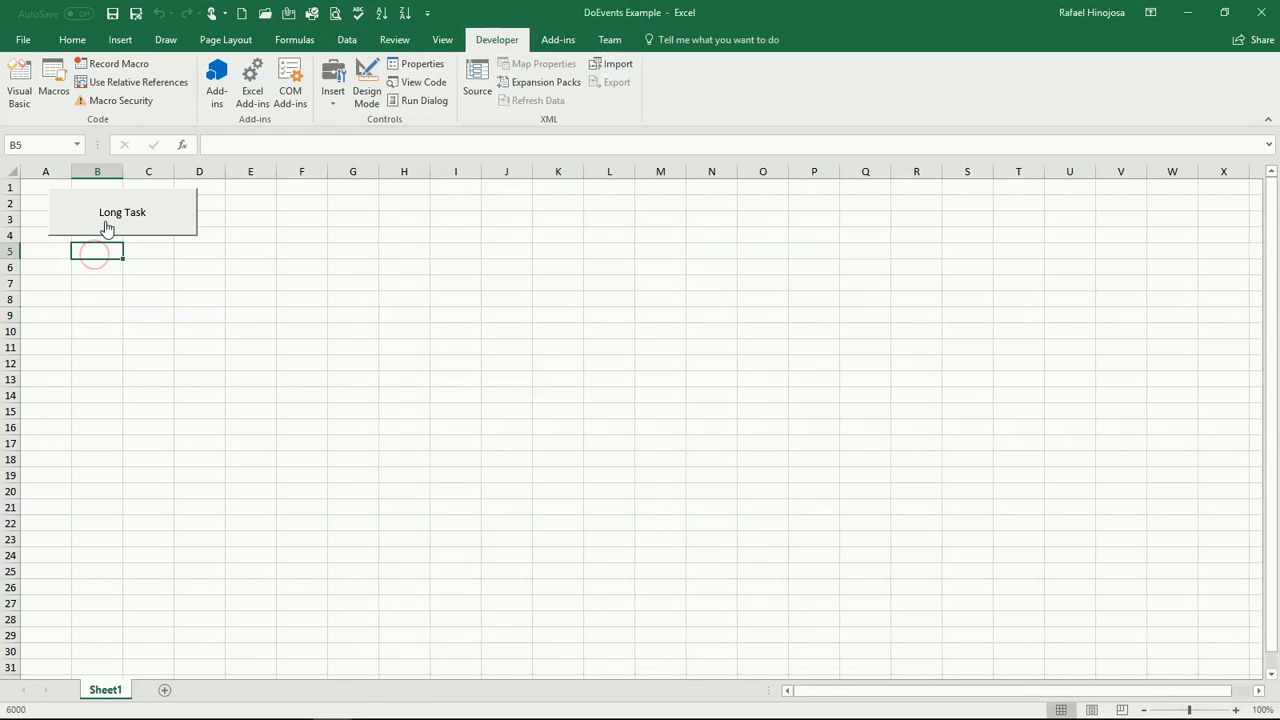
Run the revised macro twice while selecting B12 and B8, then reopen the code editor.
{"action": "left_click", "coordinate": [122, 211]}
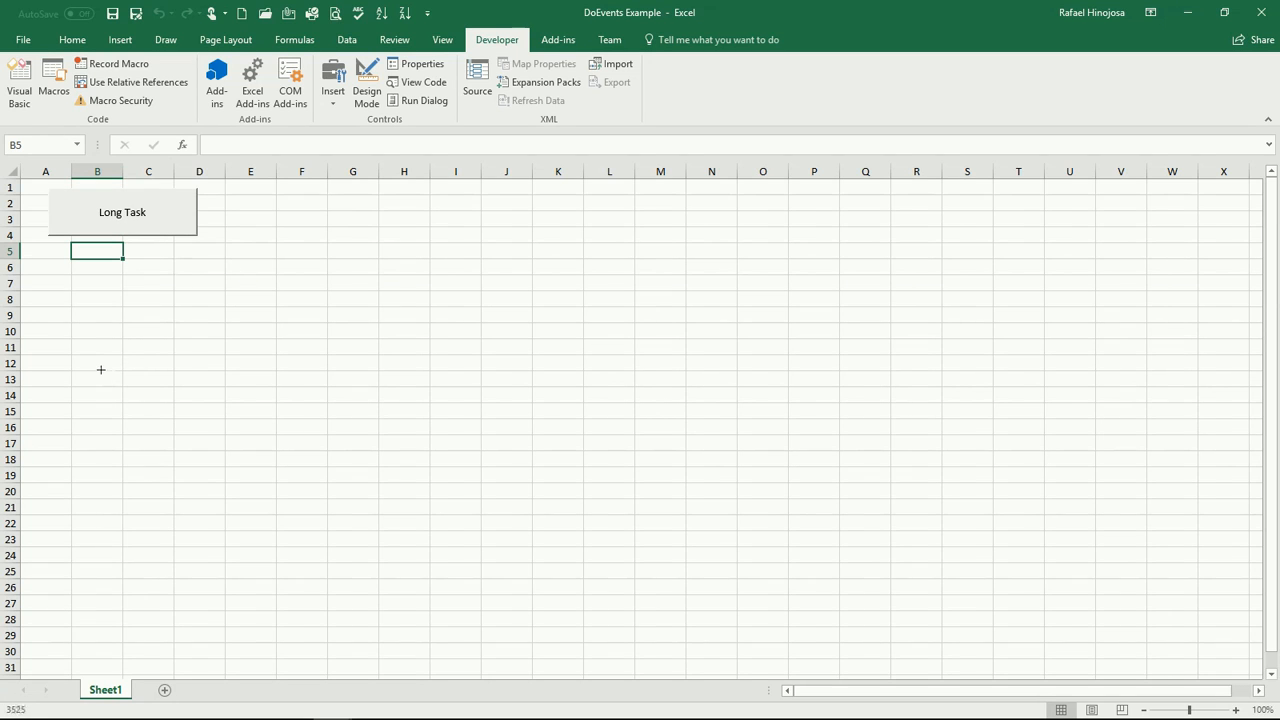
{"action": "left_click", "coordinate": [97, 363]}
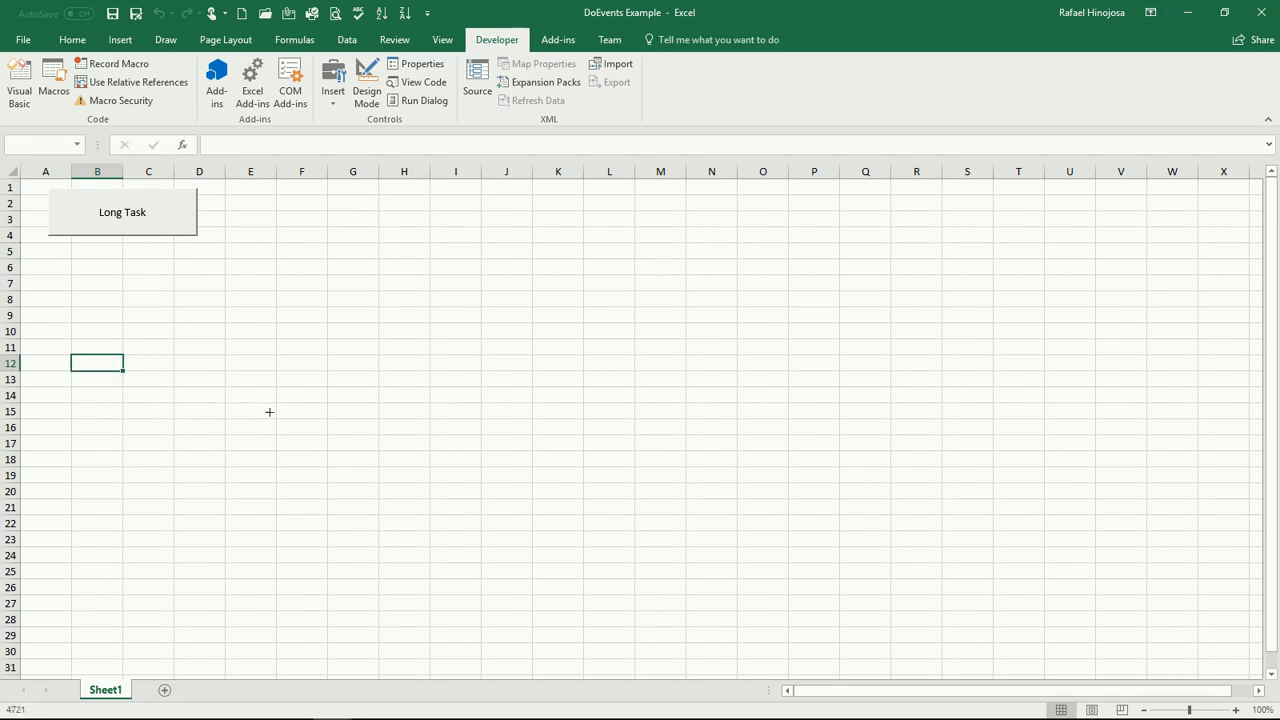
{"action": "mouse_move", "coordinate": [201, 510]}
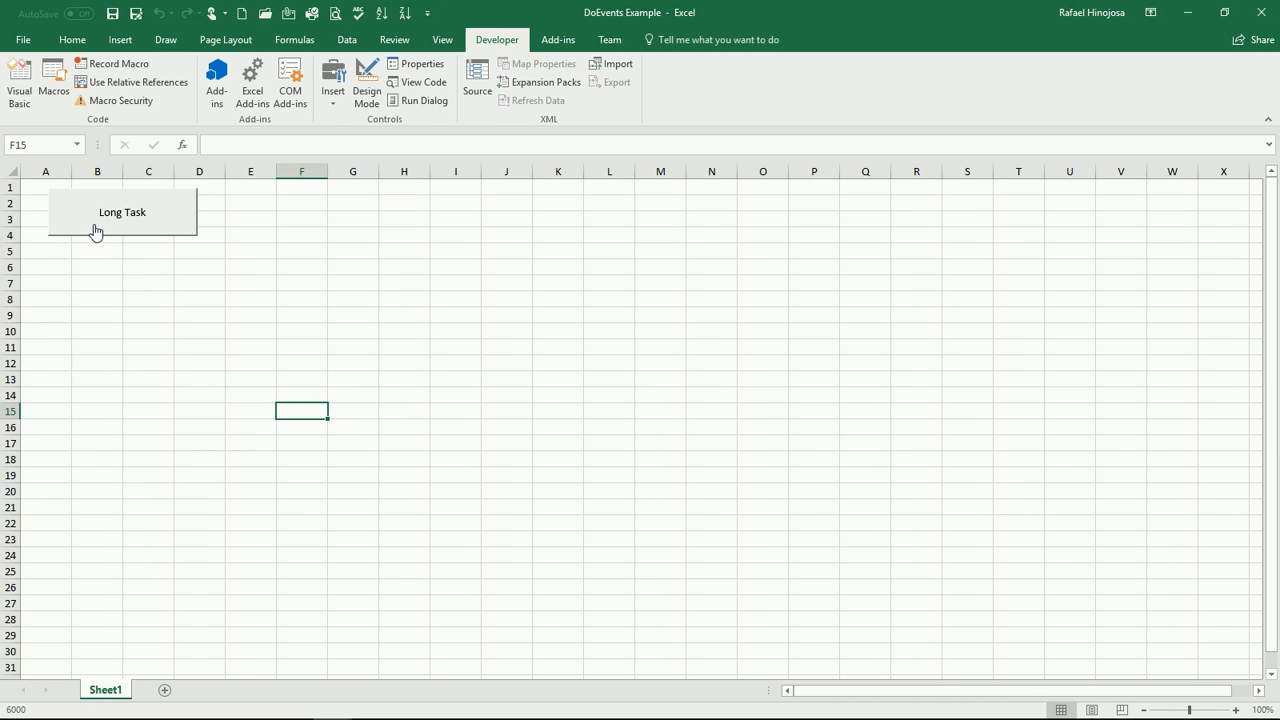
{"action": "left_click", "coordinate": [122, 211]}
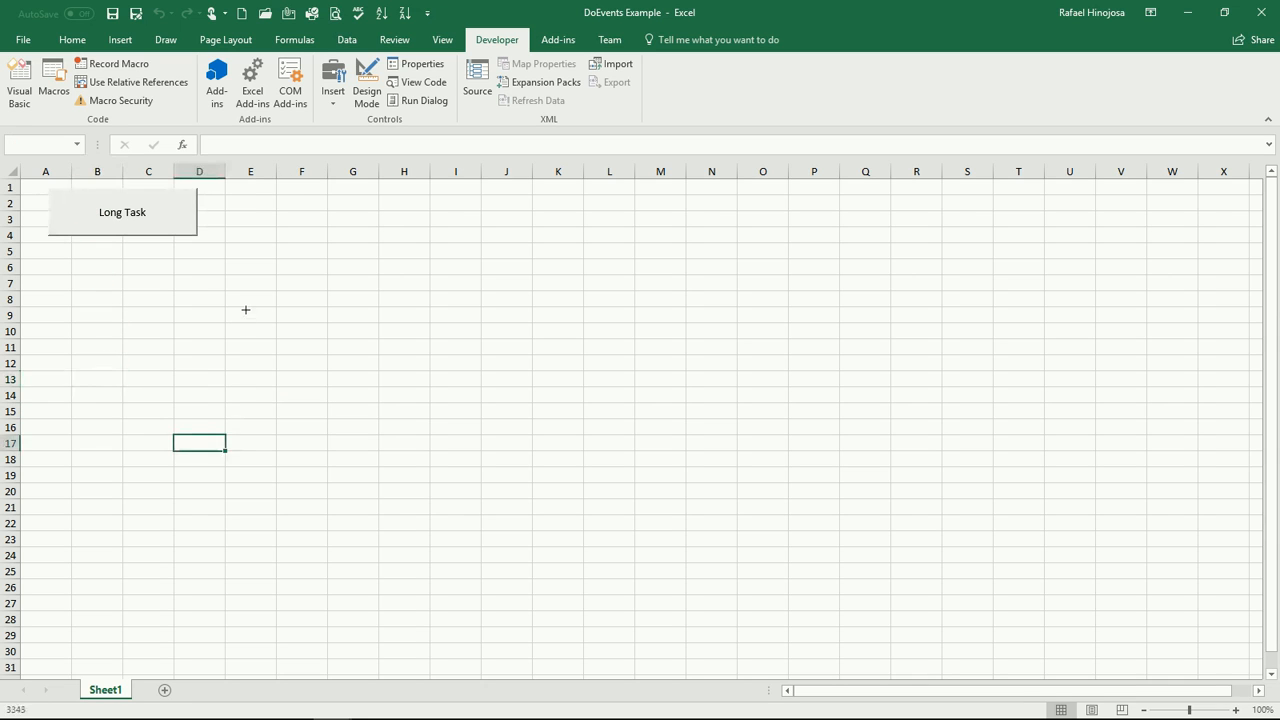
{"action": "left_click", "coordinate": [250, 315]}
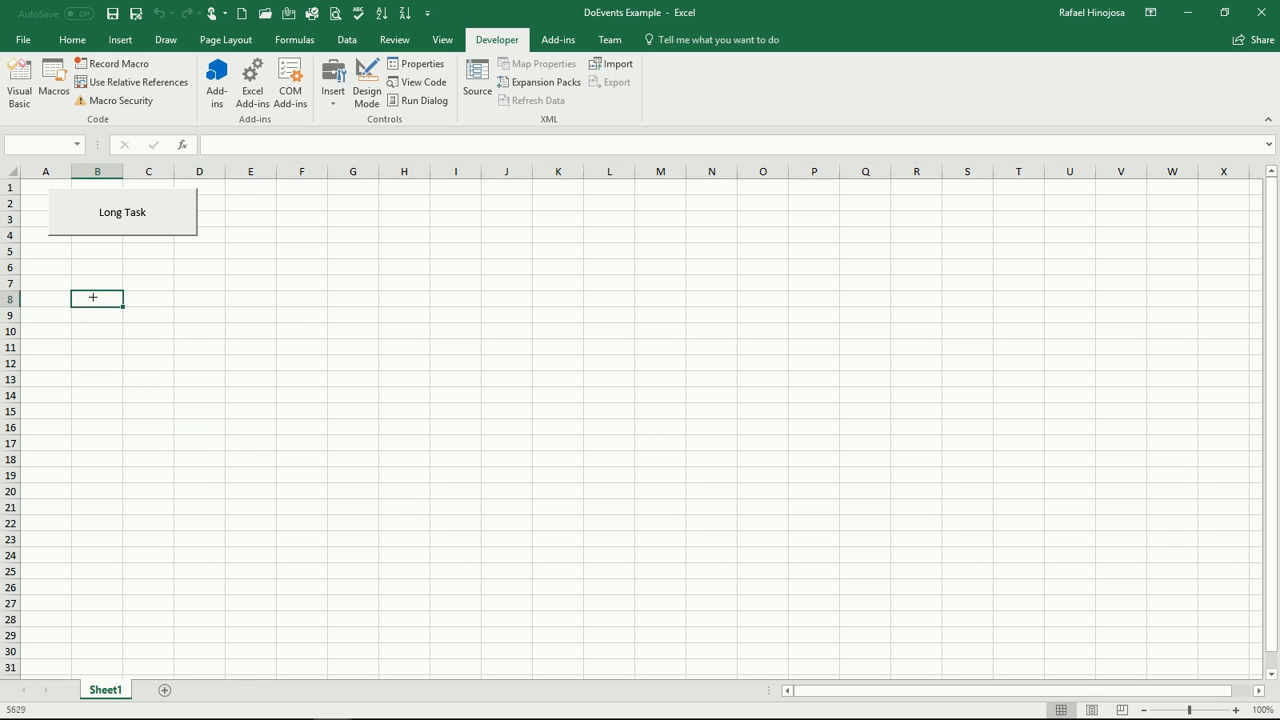
{"action": "left_click", "coordinate": [18, 82]}
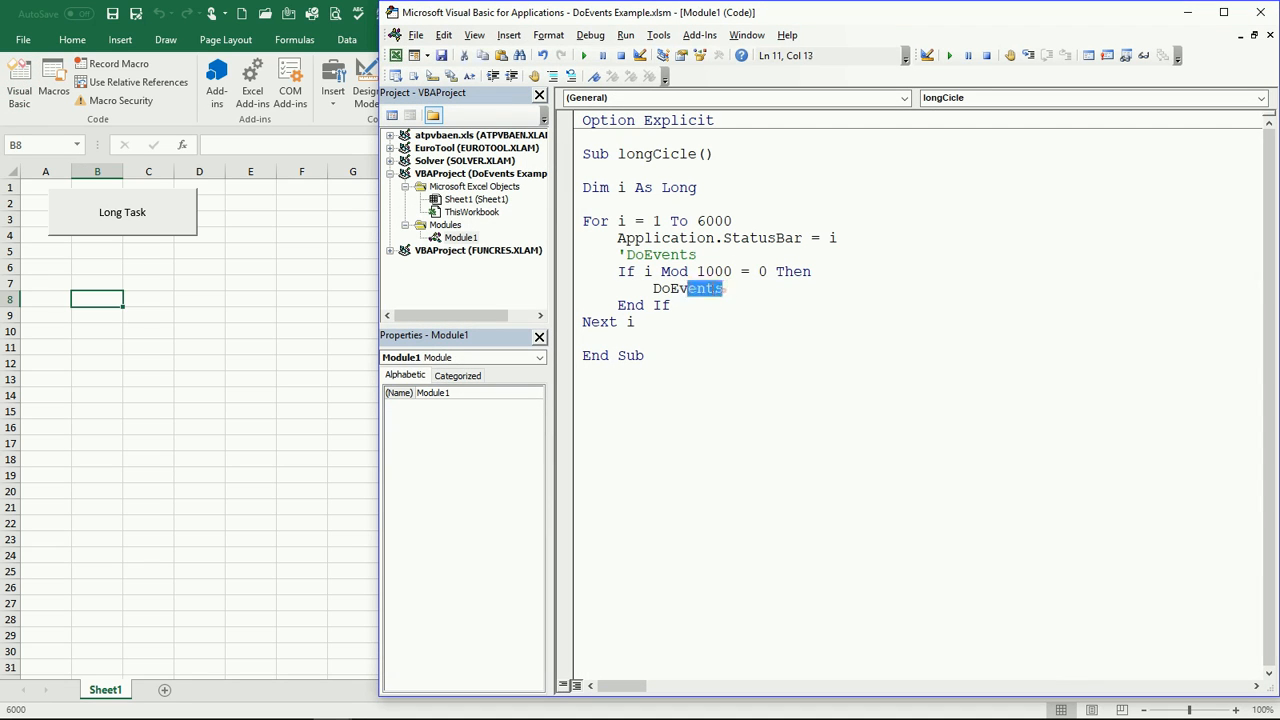
{"action": "double_click", "coordinate": [688, 288]}
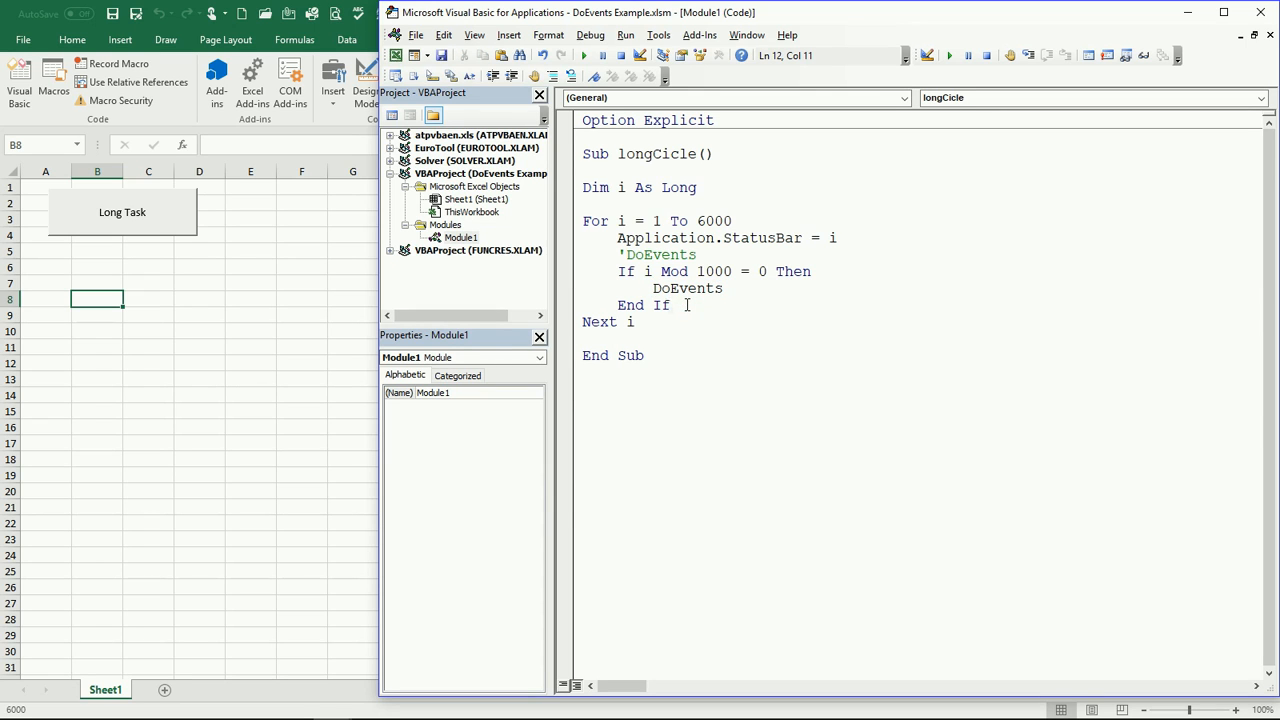
{"action": "left_click", "coordinate": [673, 305]}
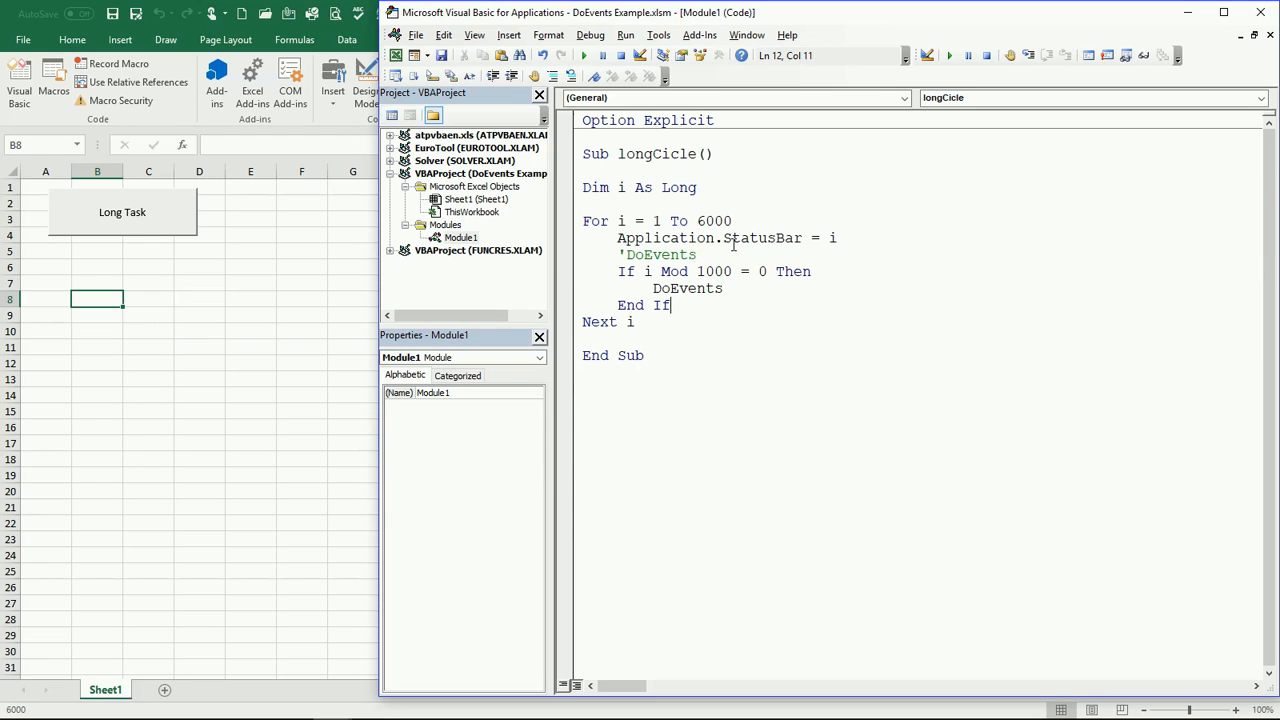
{"action": "left_click", "coordinate": [718, 288]}
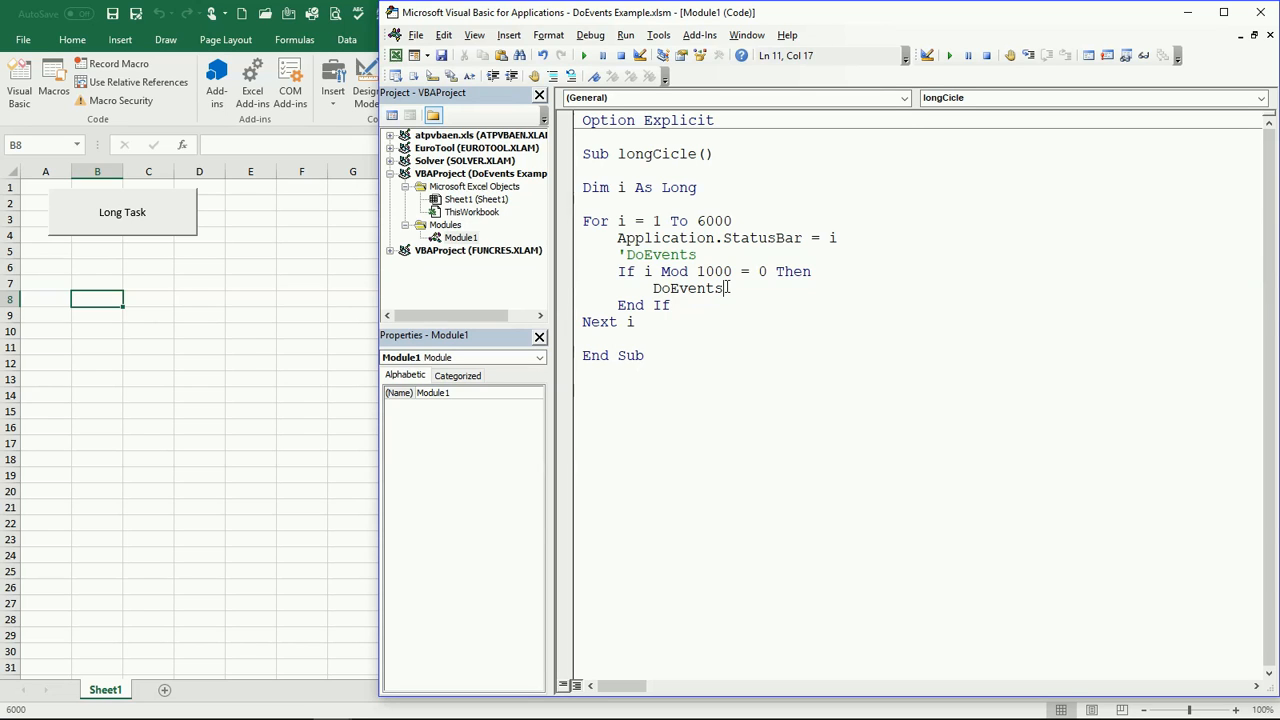
{"action": "mouse_move", "coordinate": [795, 334]}
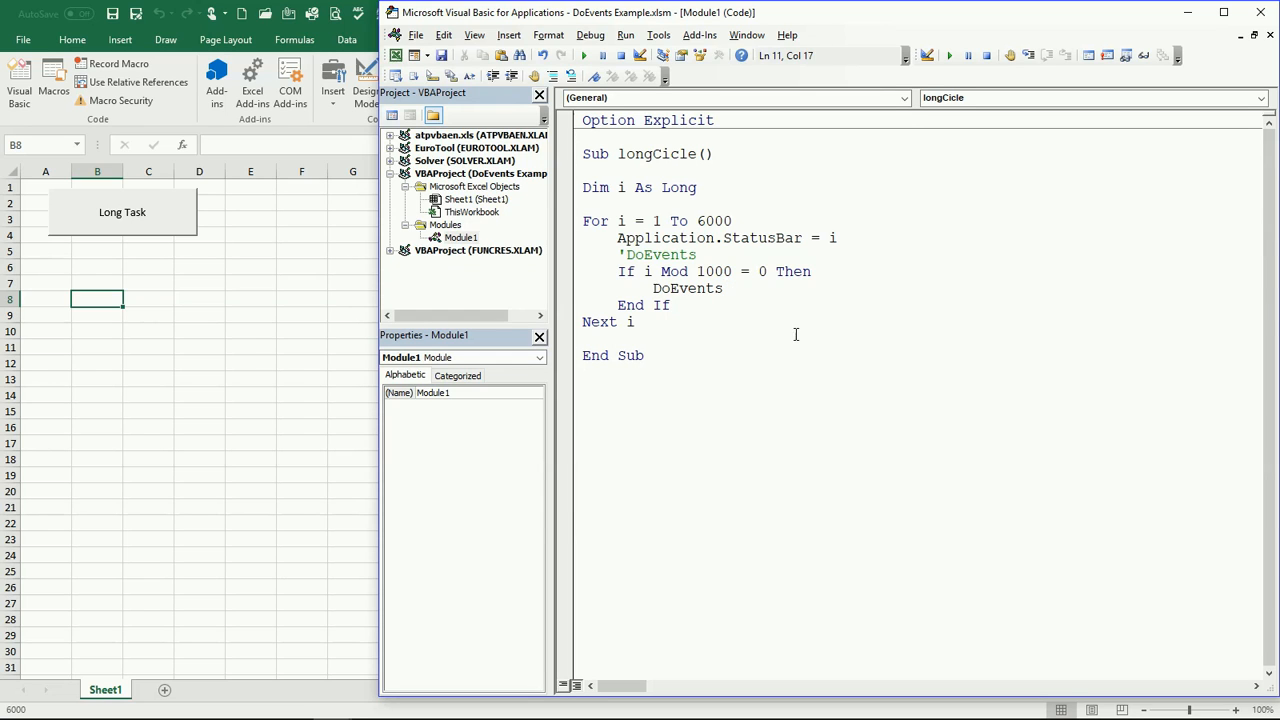